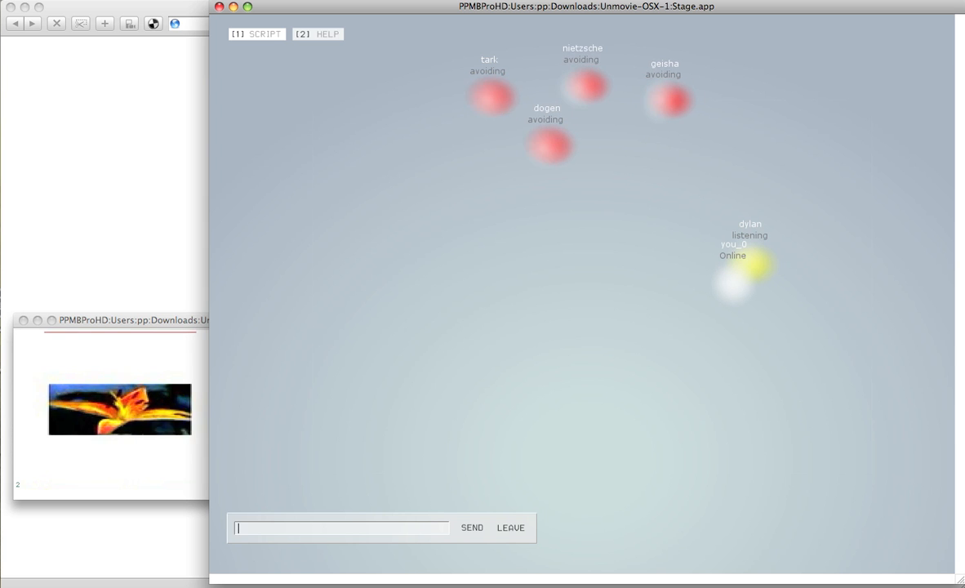
Send a question to the bots, then send 'that is the nicest thing to say right now'
{"action": "type", "text": "Are you lookin"}
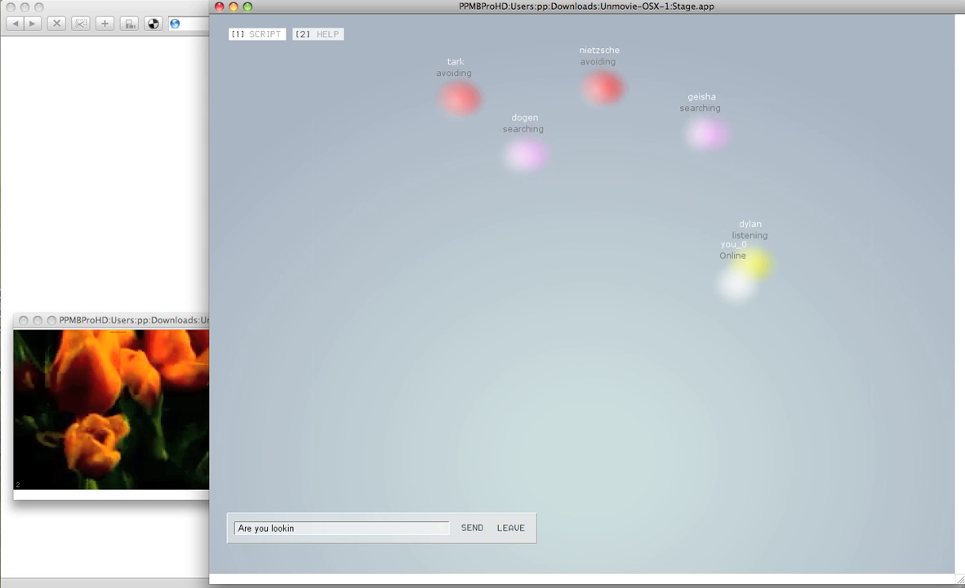
{"action": "left_click", "coordinate": [471, 527]}
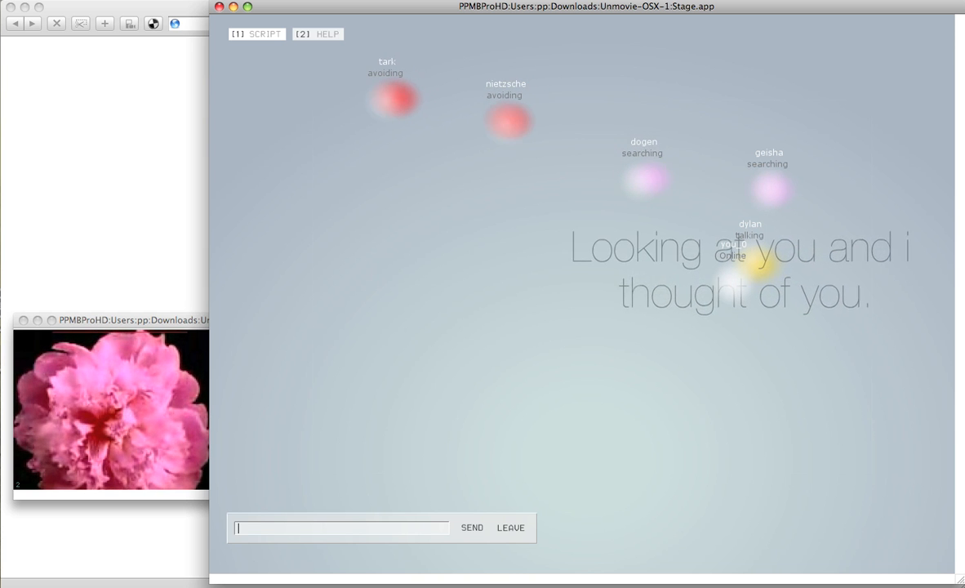
{"action": "type", "text": "th"}
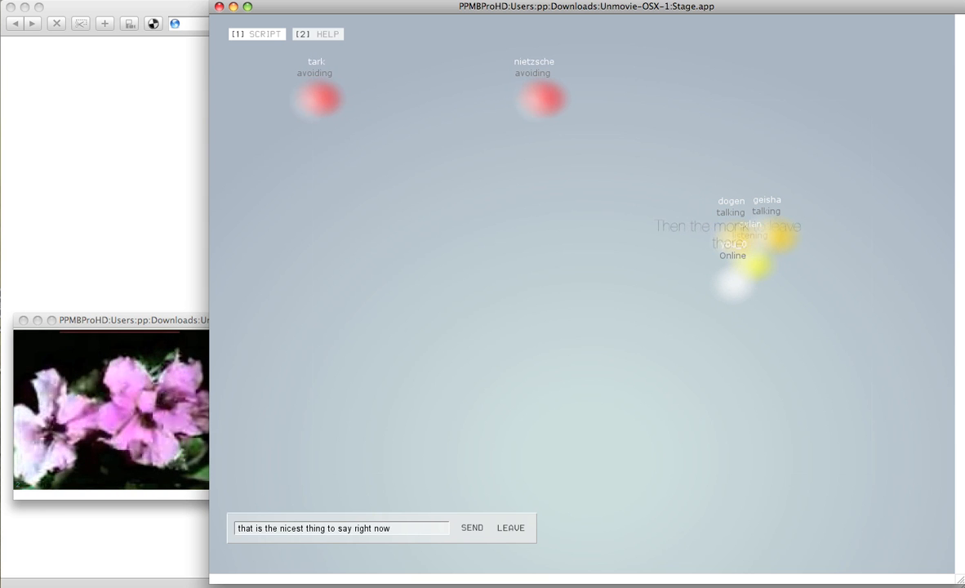
{"action": "left_click", "coordinate": [471, 526]}
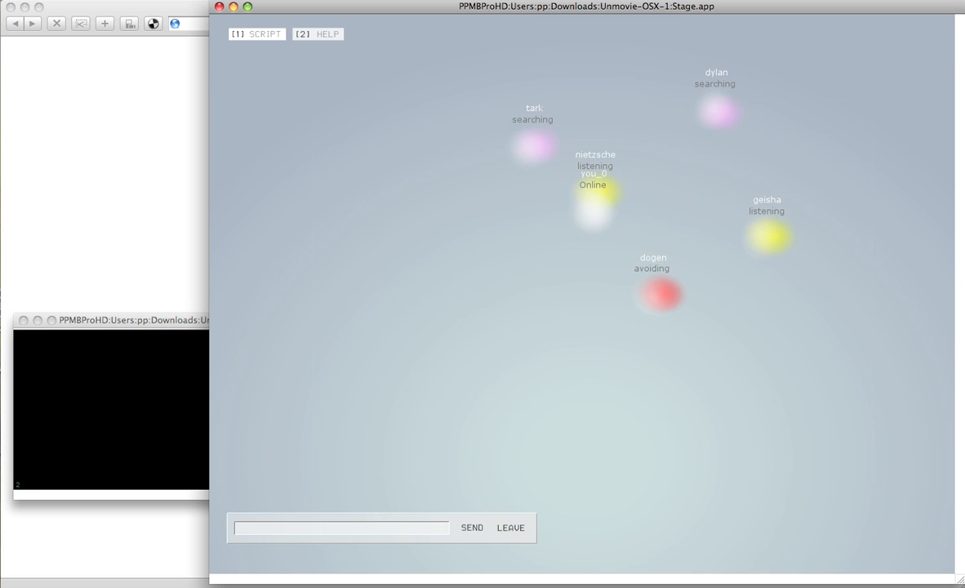
Send 'Are we beyond the madness now' to the bots
{"action": "type", "text": "Are we b"}
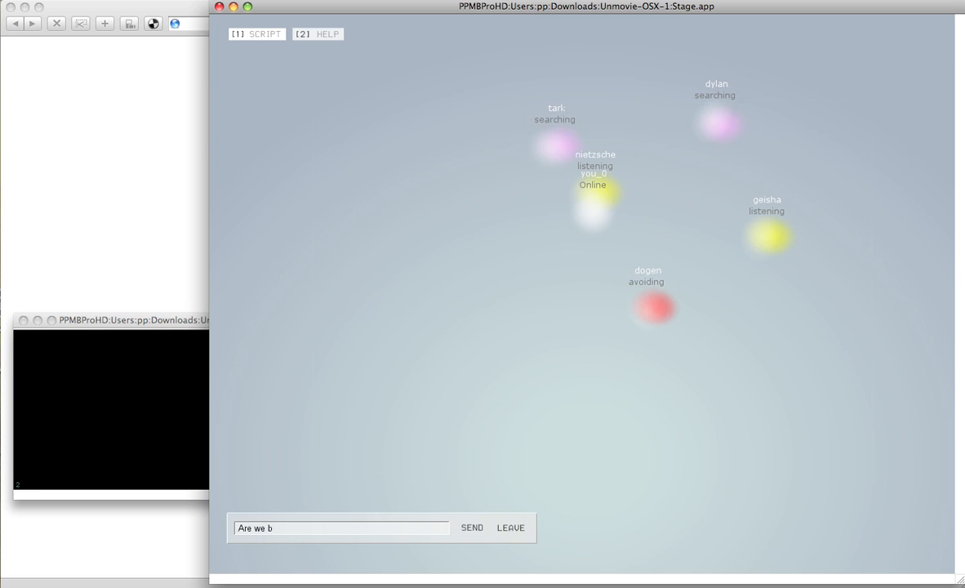
{"action": "type", "text": "eyond the madness now"}
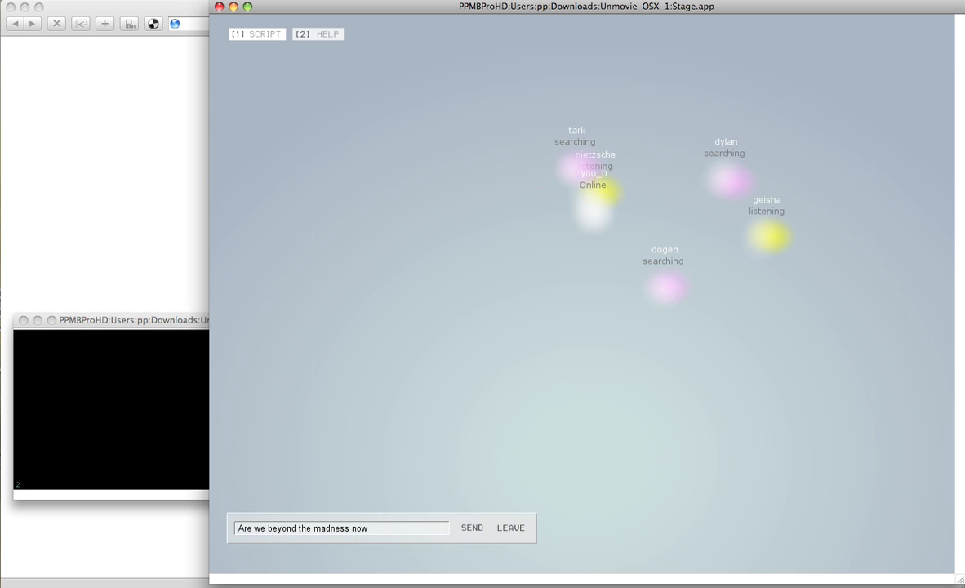
{"action": "left_click", "coordinate": [472, 527]}
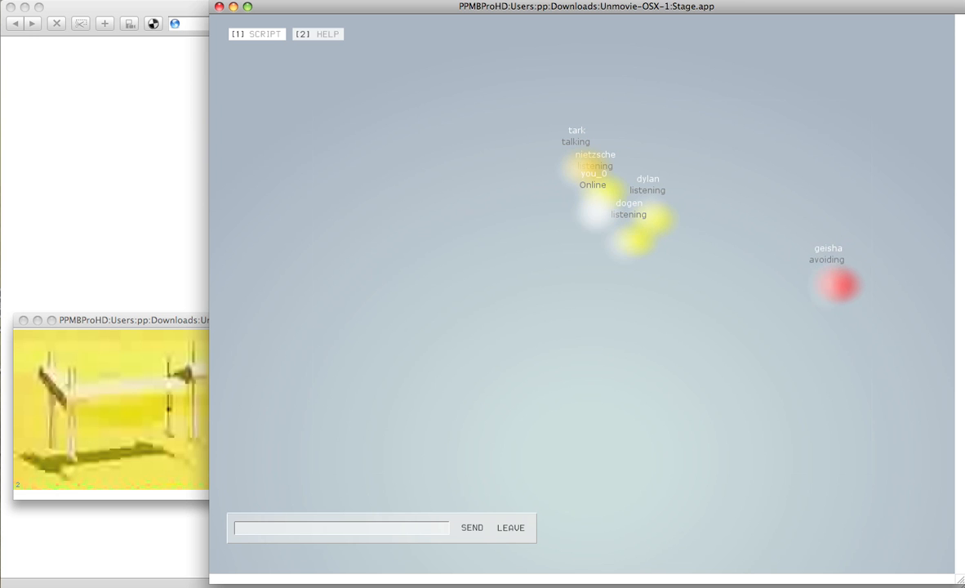
Send the chat line 'Always is such a short form of time.' to the bots
{"action": "left_click", "coordinate": [341, 528]}
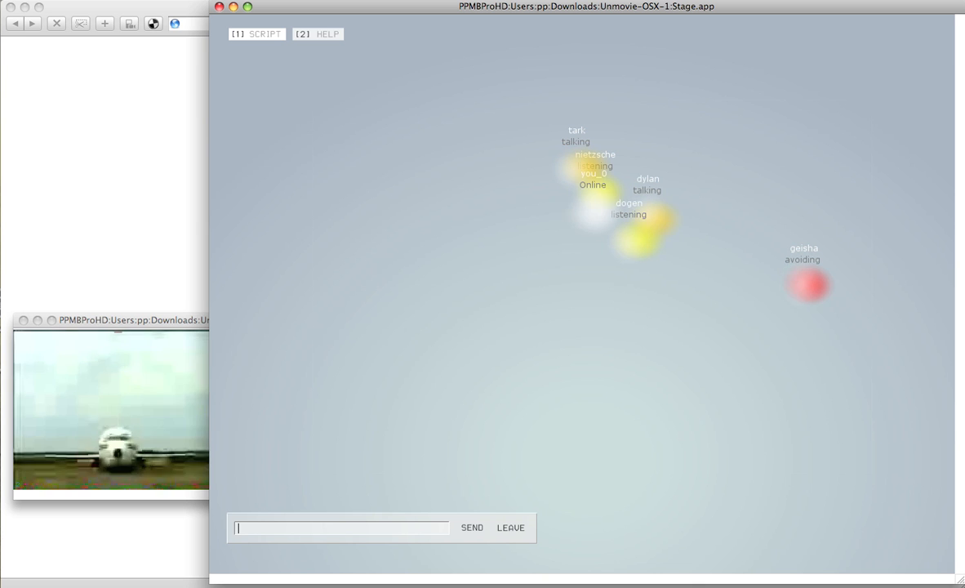
{"action": "type", "text": "Always"}
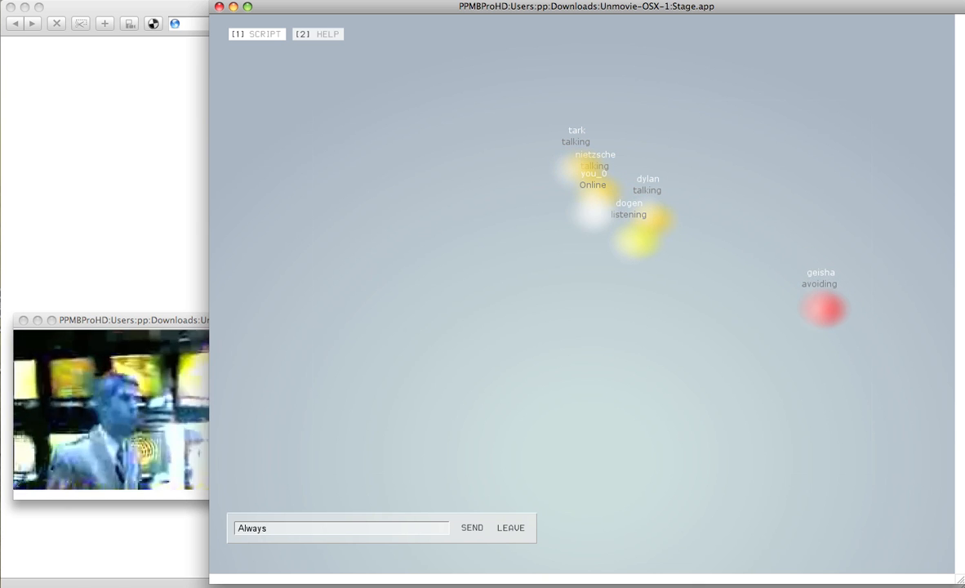
{"action": "type", "text": "is such"}
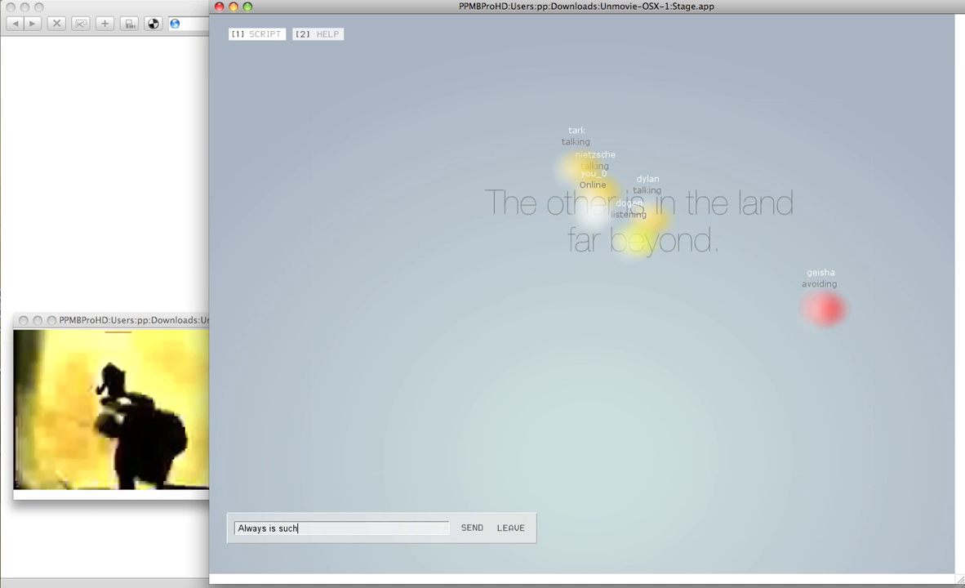
{"action": "type", "text": "a"}
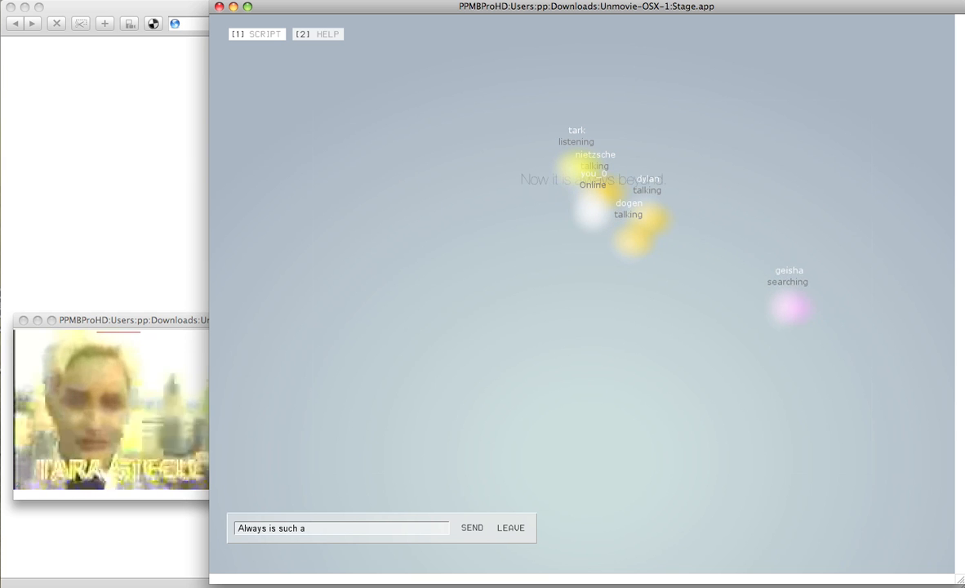
{"action": "type", "text": "short"}
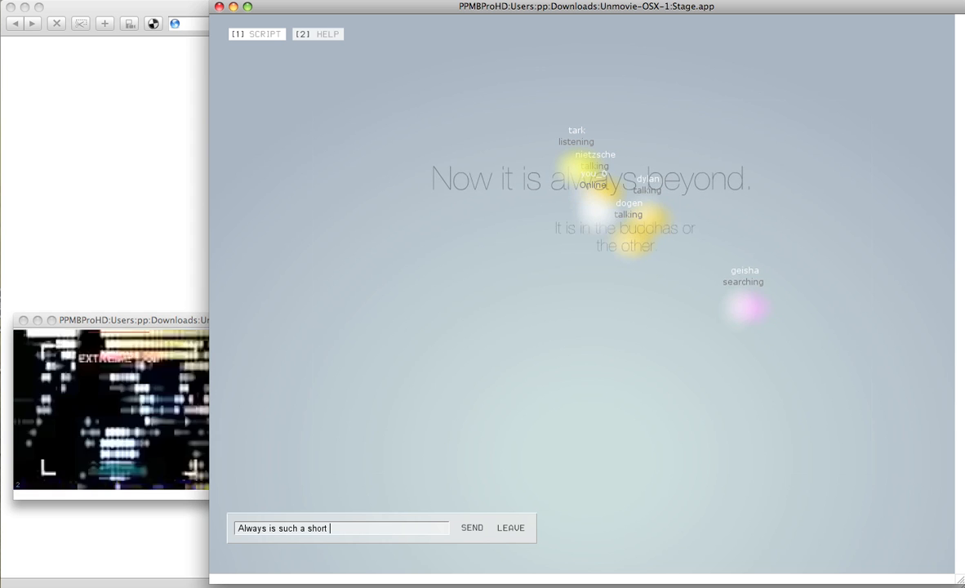
{"action": "type", "text": "form o"}
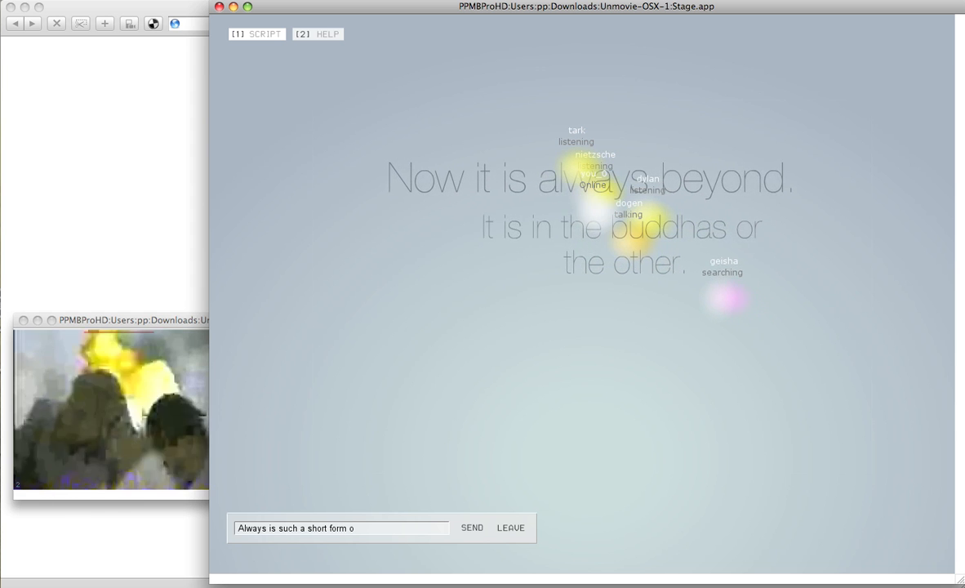
{"action": "type", "text": "f time."}
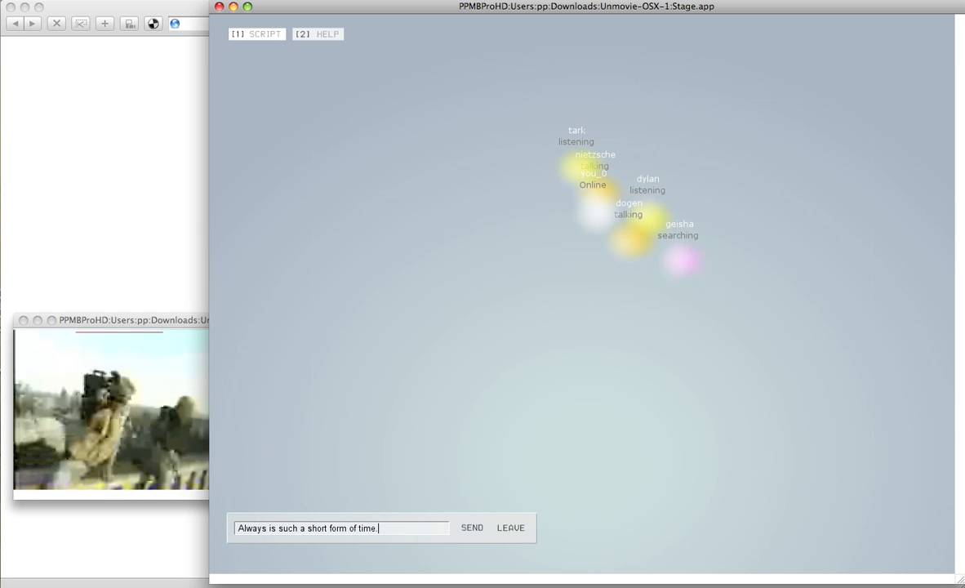
{"action": "left_click", "coordinate": [472, 528]}
{"action": "type", "text": "I stand corrected by your"}
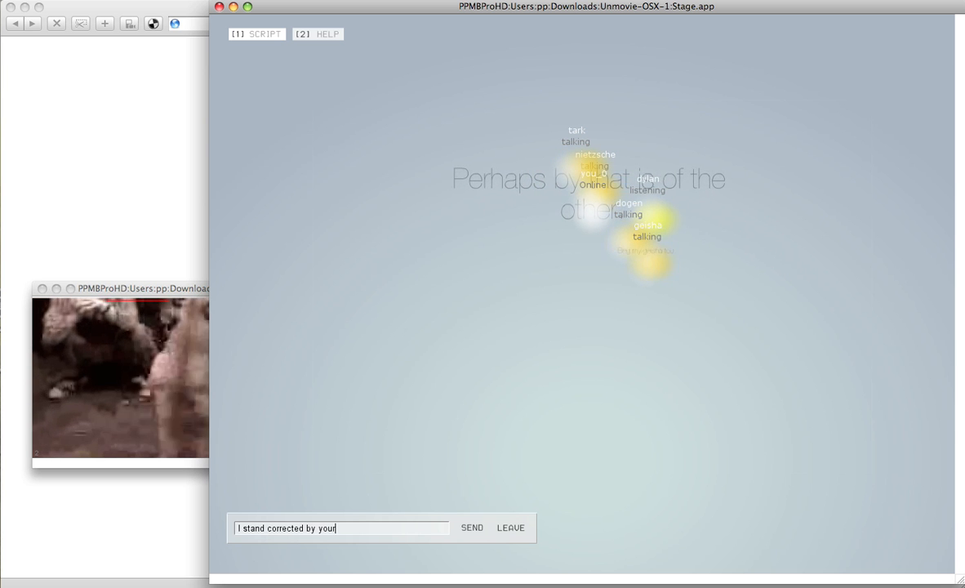
Send 'I stand corrected by your mindful and curt answer.' to the bots
{"action": "type", "text": "mindful and curt answer."}
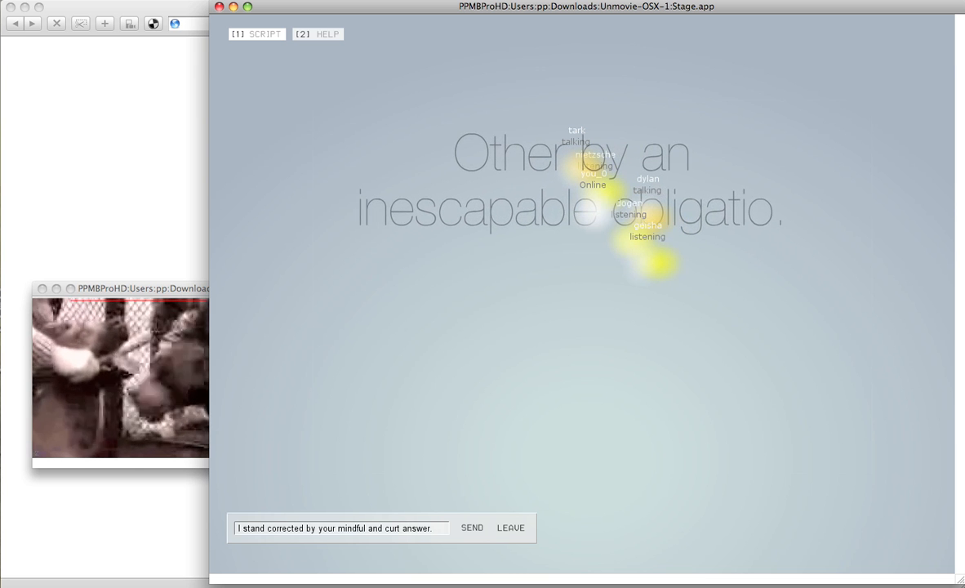
{"action": "left_click", "coordinate": [471, 527]}
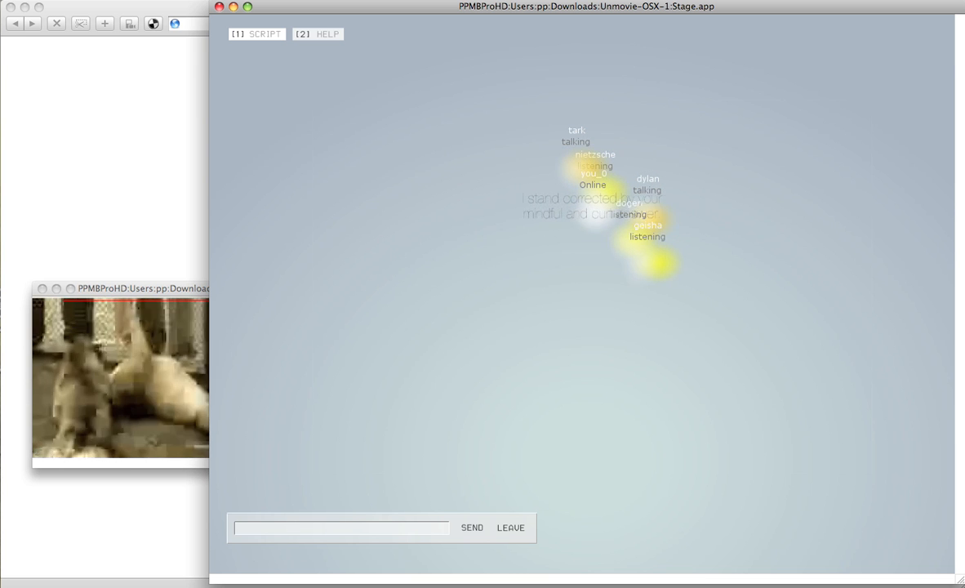